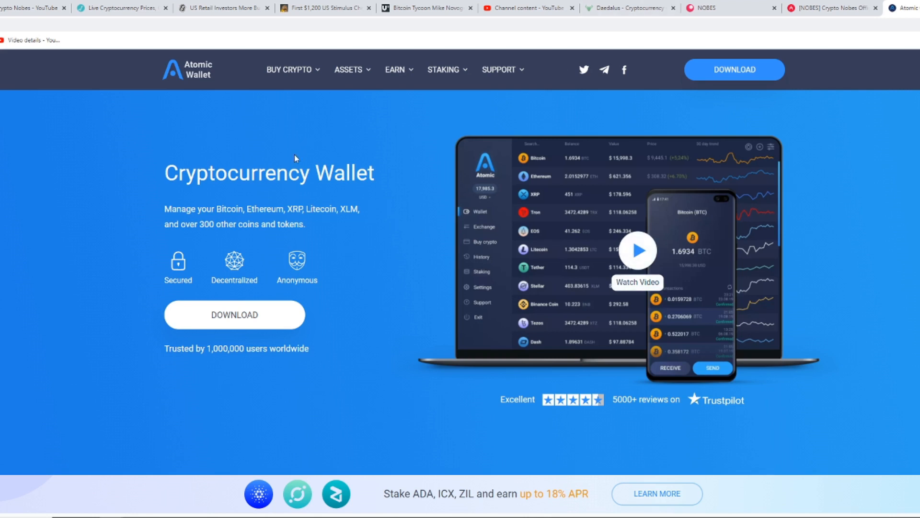
{"action": "mouse_move", "coordinate": [235, 211]}
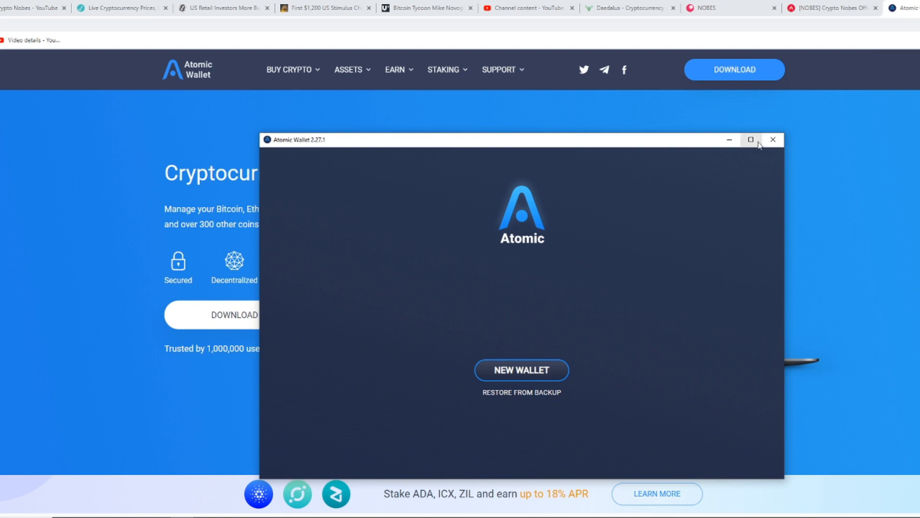
Step: Maximize the Atomic Wallet window and enter the wallet from its start screen
{"action": "left_click", "coordinate": [750, 140]}
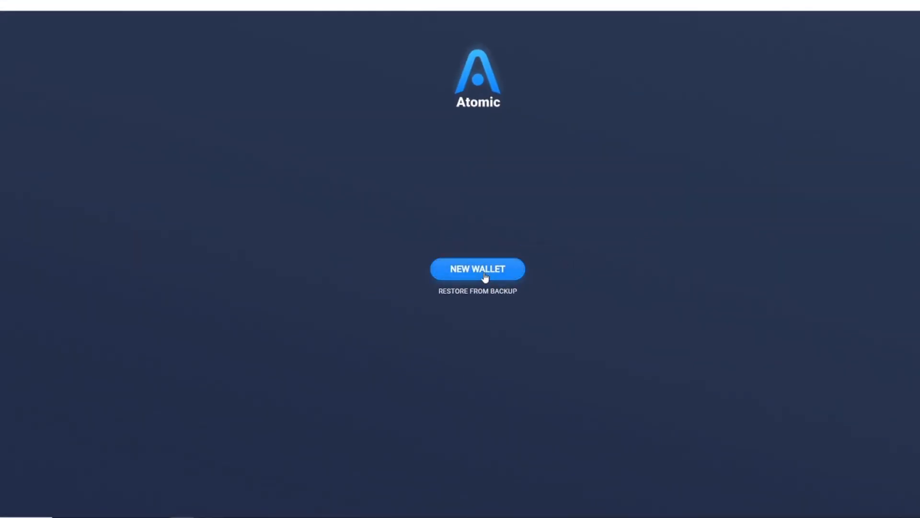
{"action": "left_click", "coordinate": [477, 269]}
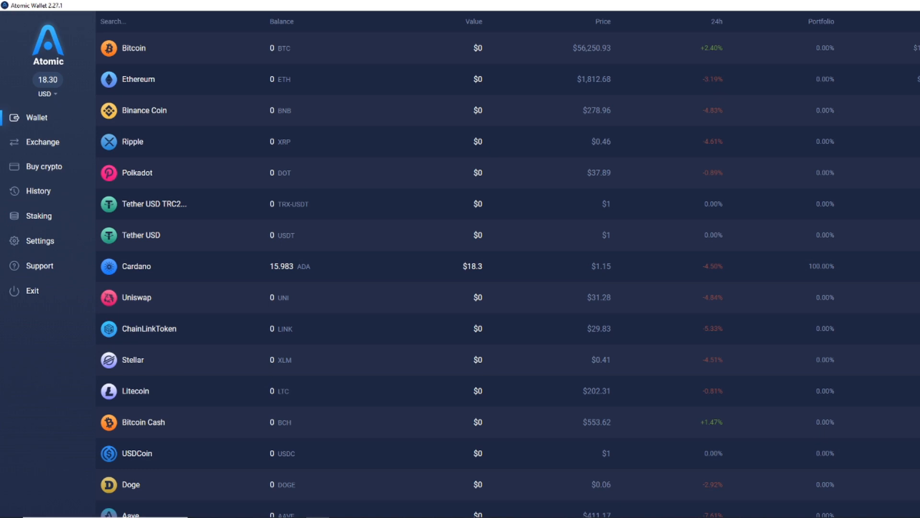
{"action": "mouse_move", "coordinate": [287, 5]}
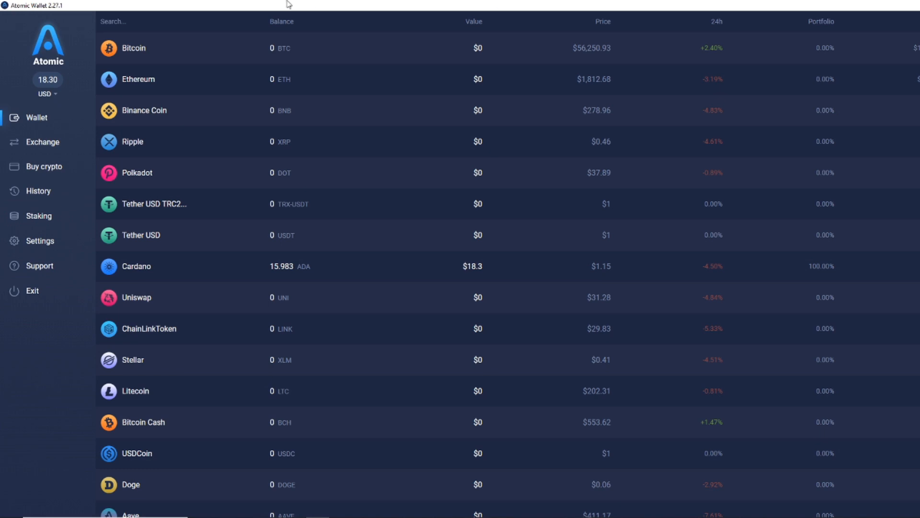
{"action": "mouse_move", "coordinate": [255, 253]}
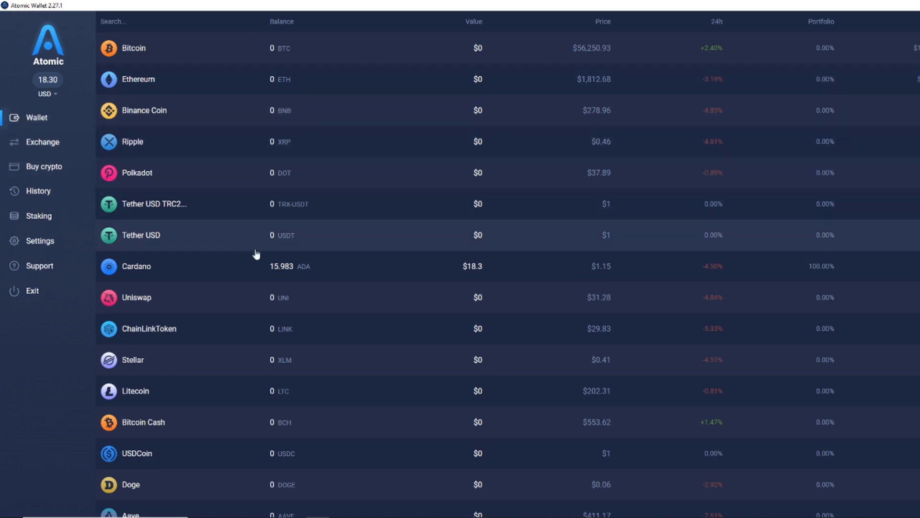
{"action": "left_click", "coordinate": [135, 266]}
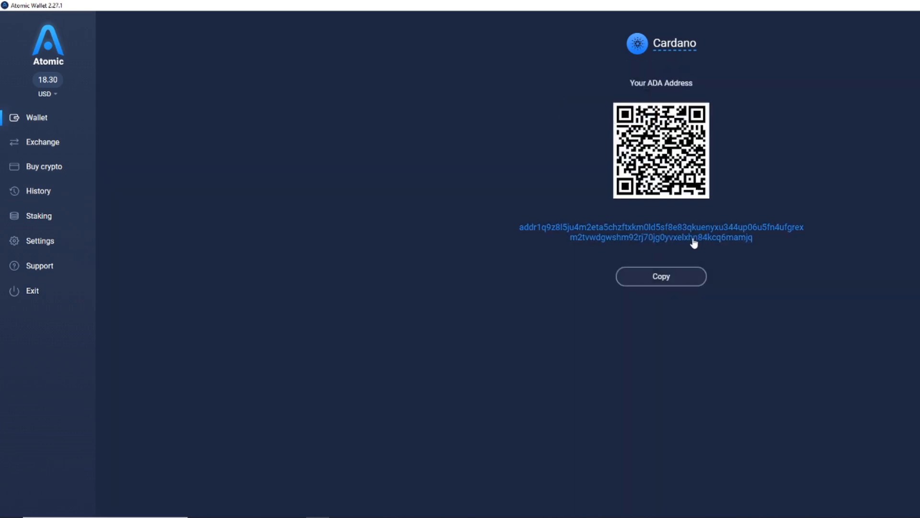
{"action": "mouse_move", "coordinate": [755, 235]}
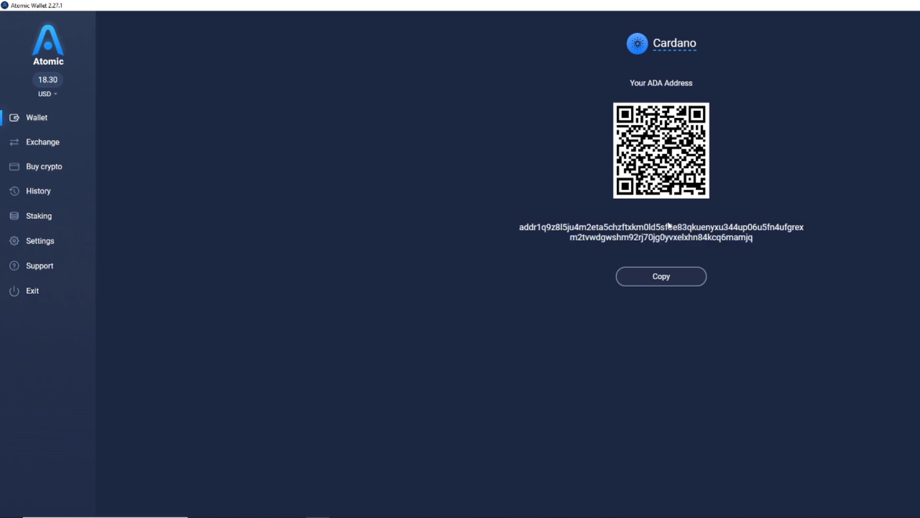
{"action": "left_click", "coordinate": [36, 117]}
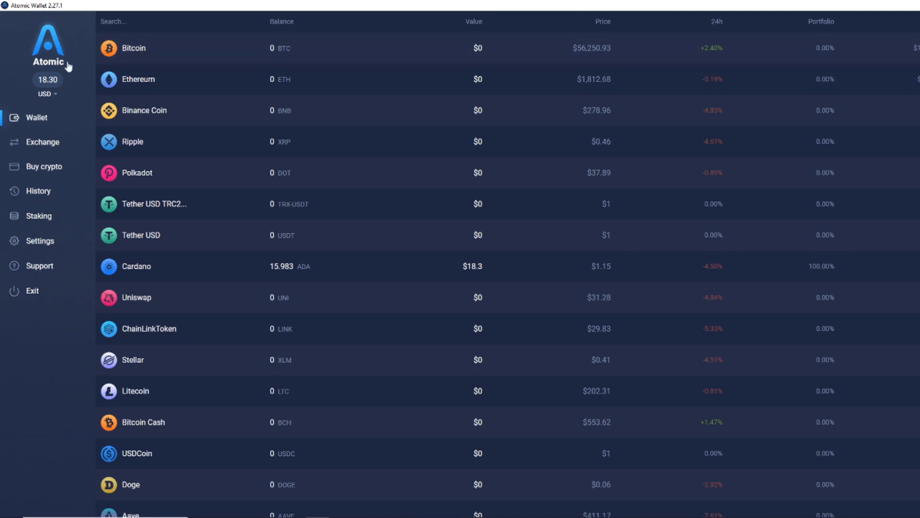
{"action": "mouse_move", "coordinate": [38, 218]}
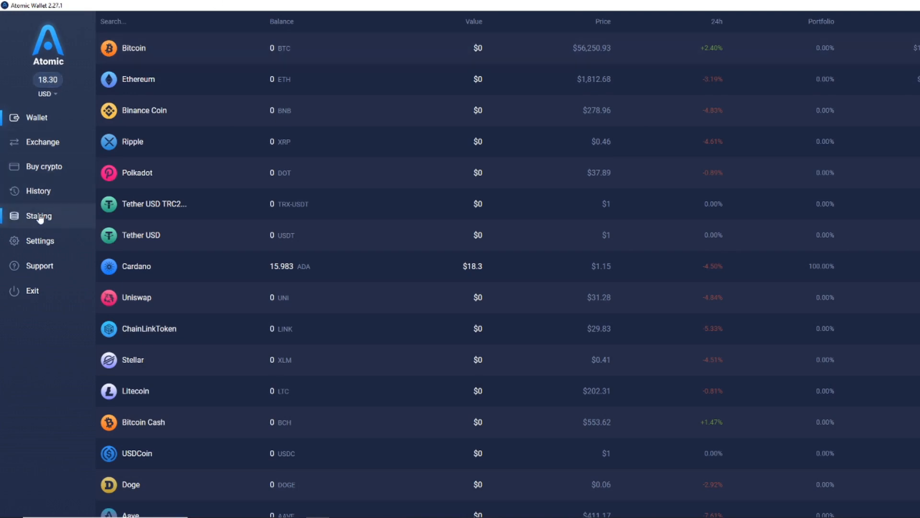
Step: Go to Staking, choose Cardano and bring up the list of available pools
{"action": "left_click", "coordinate": [38, 215]}
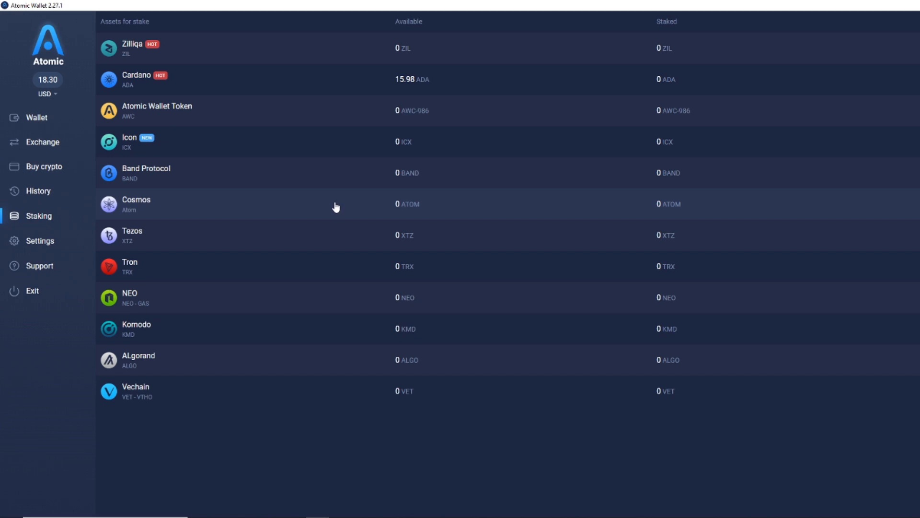
{"action": "mouse_move", "coordinate": [263, 88]}
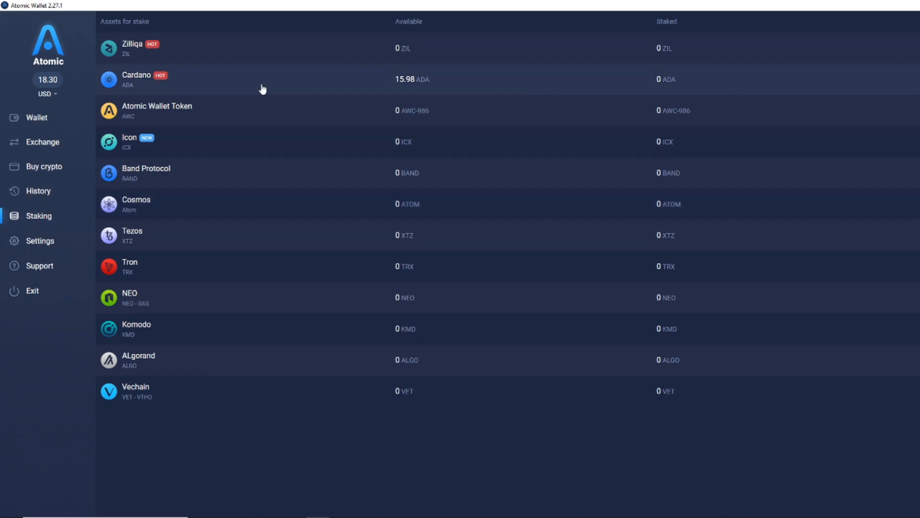
{"action": "left_click", "coordinate": [176, 79]}
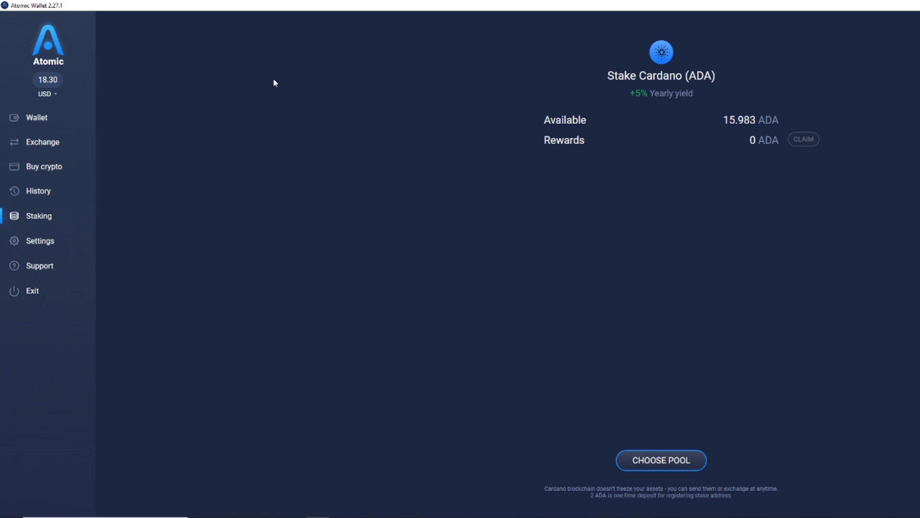
{"action": "mouse_move", "coordinate": [501, 472]}
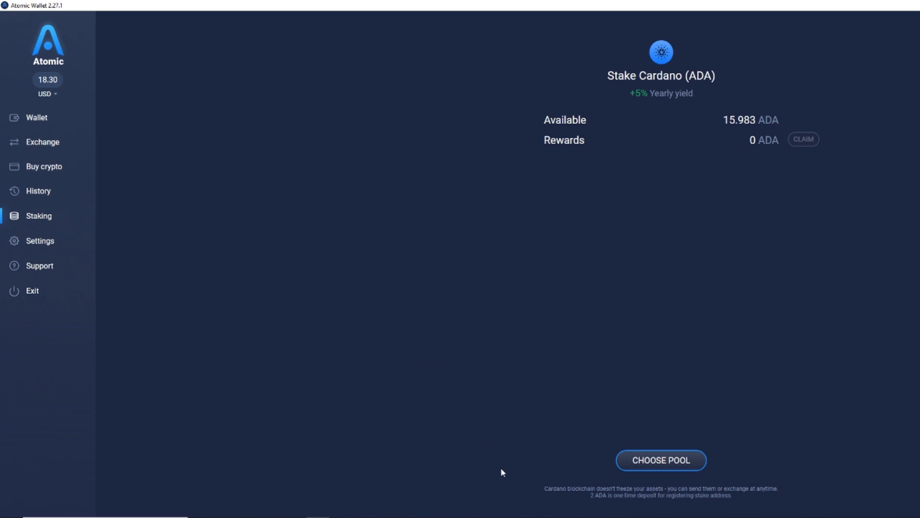
{"action": "left_click", "coordinate": [661, 459]}
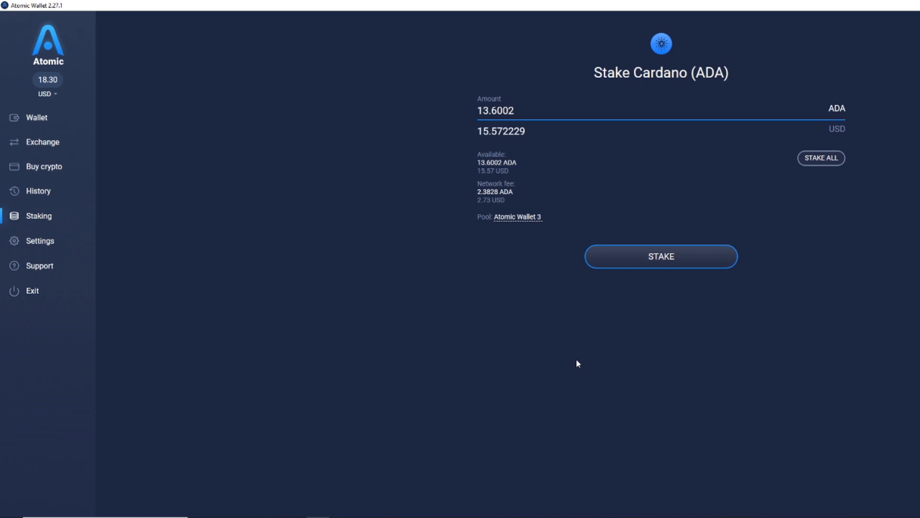
{"action": "mouse_move", "coordinate": [526, 225]}
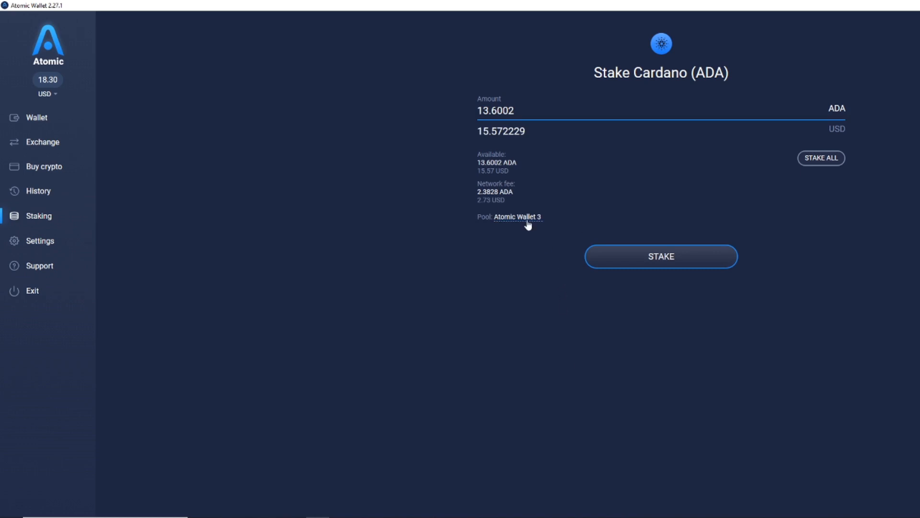
{"action": "mouse_move", "coordinate": [519, 222]}
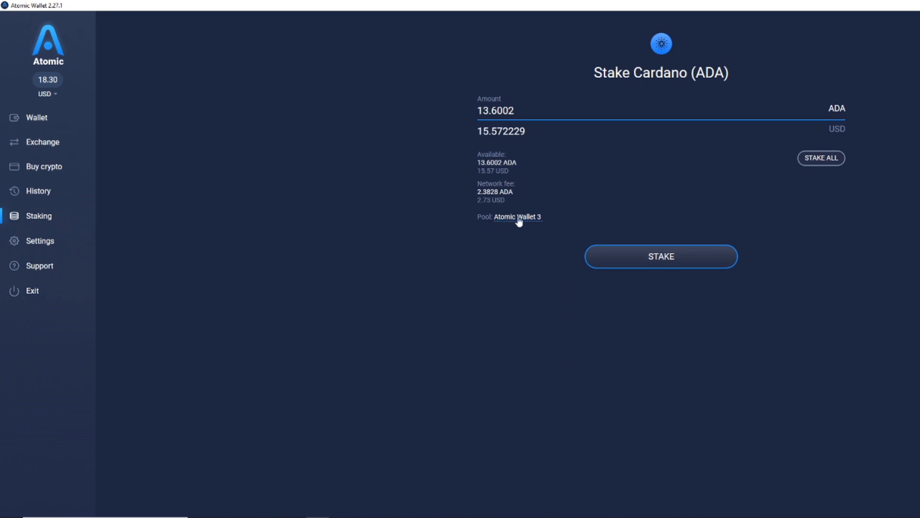
{"action": "left_click", "coordinate": [517, 218]}
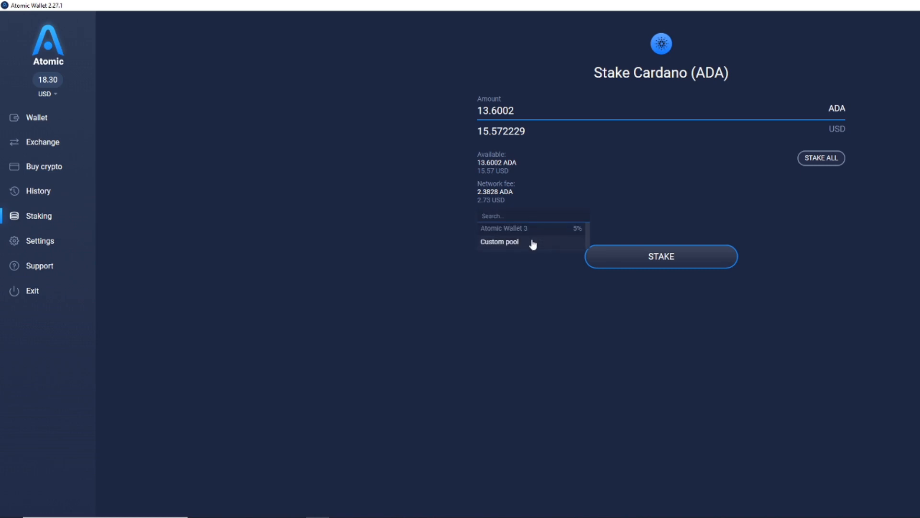
Step: Start a custom pool and name it NOBES
{"action": "left_click", "coordinate": [498, 242]}
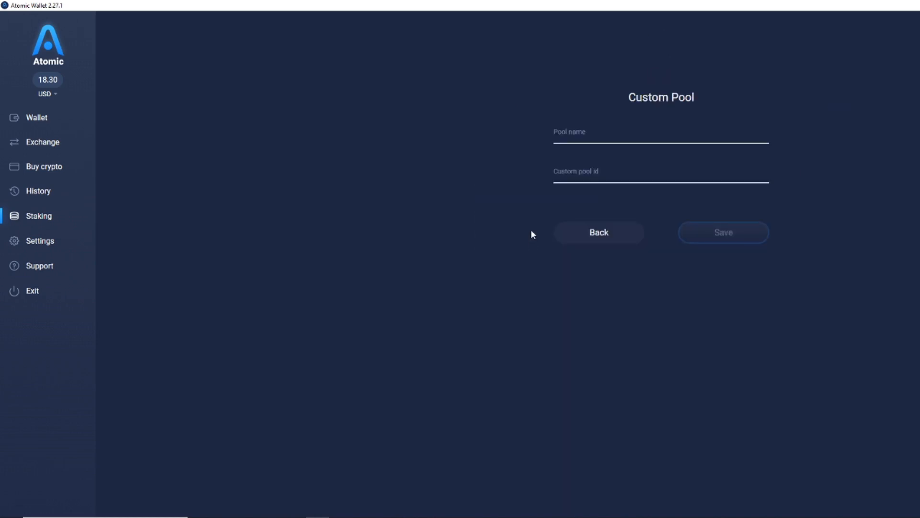
{"action": "type", "text": "N"}
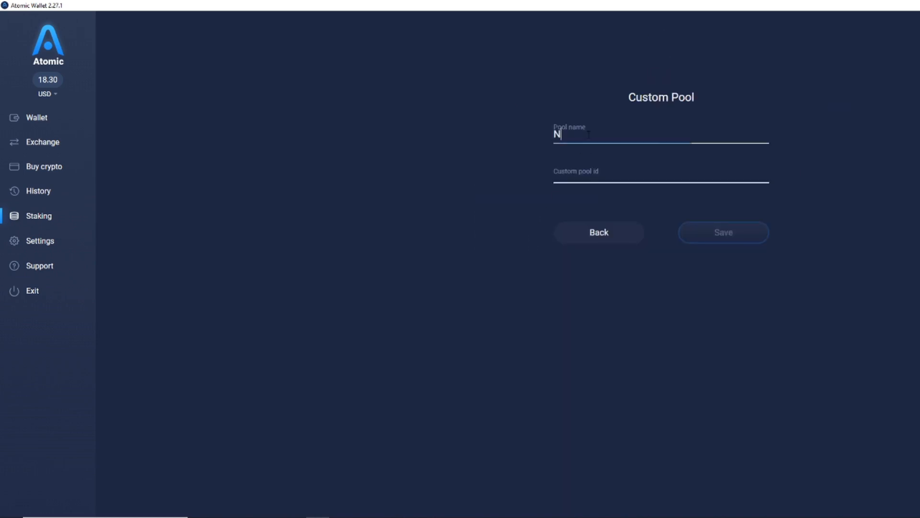
{"action": "type", "text": "OBES"}
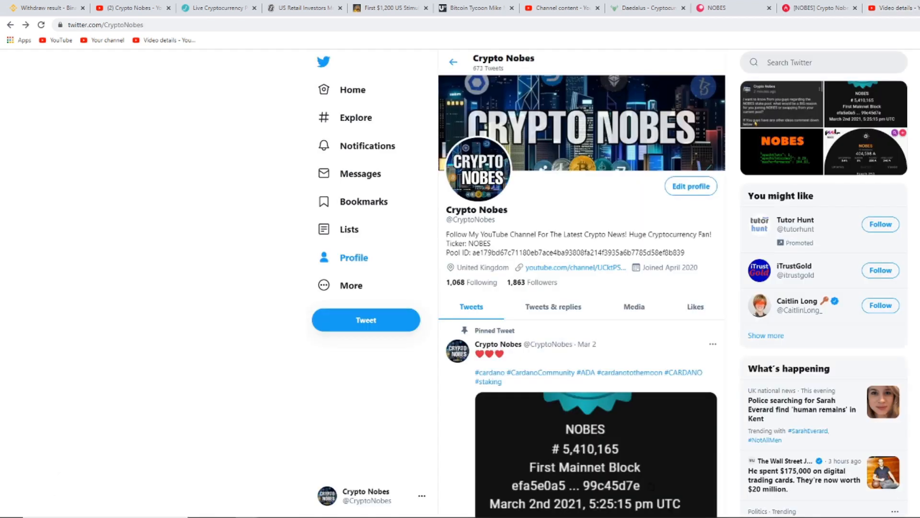
Step: Fill in the NOBES pool id copied from the Twitter bio and save the custom pool
{"action": "left_click_drag", "start_coordinate": [541, 252], "coordinate": [685, 252]}
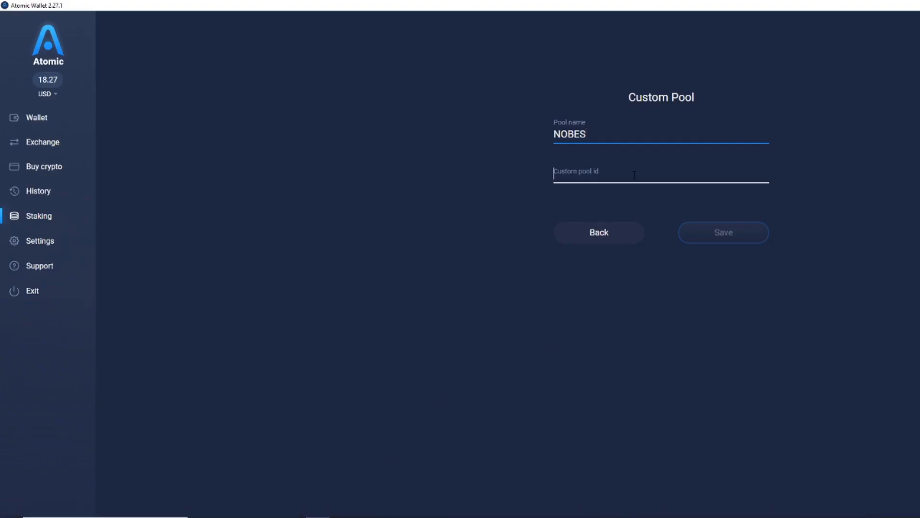
{"action": "type", "text": "ce4ba93808fa214f3935a6b7785d58ef8b839"}
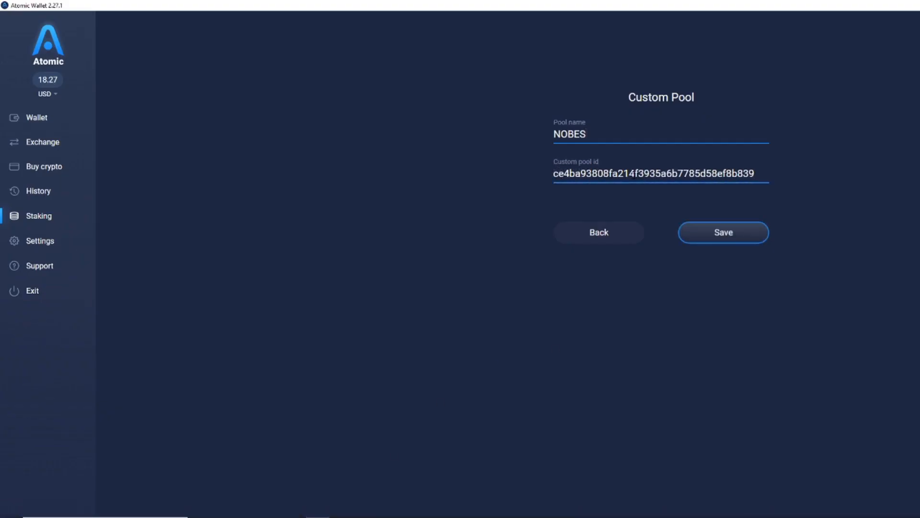
{"action": "left_click", "coordinate": [722, 232]}
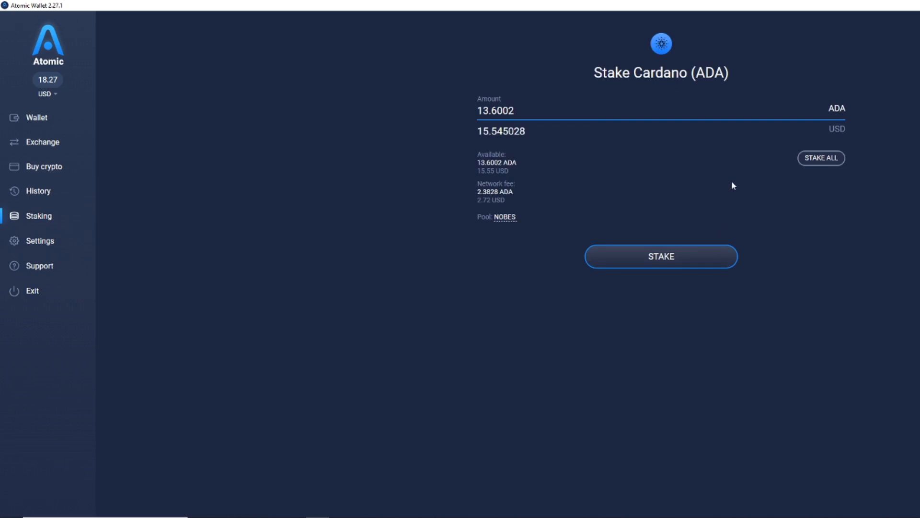
{"action": "mouse_move", "coordinate": [634, 300]}
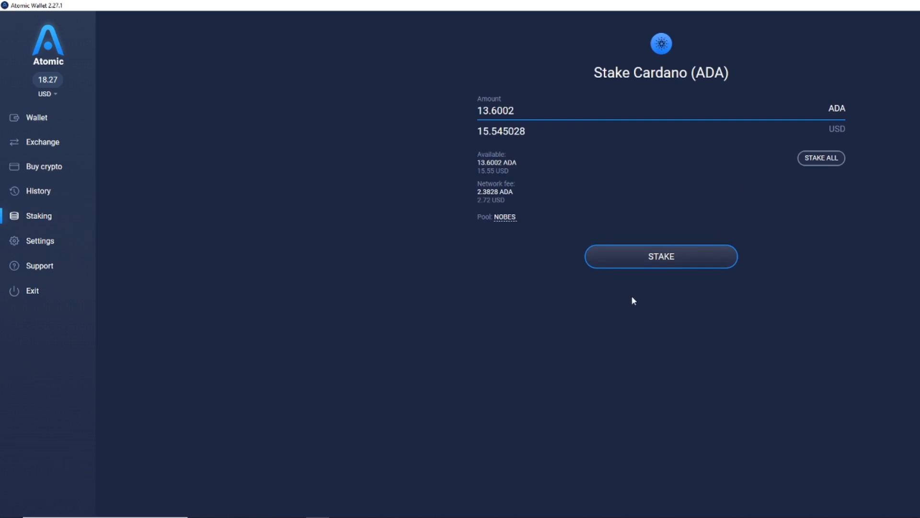
Step: Stake 13.6002 ADA to NOBES, confirm with the password and return to the staking overview
{"action": "left_click", "coordinate": [661, 256]}
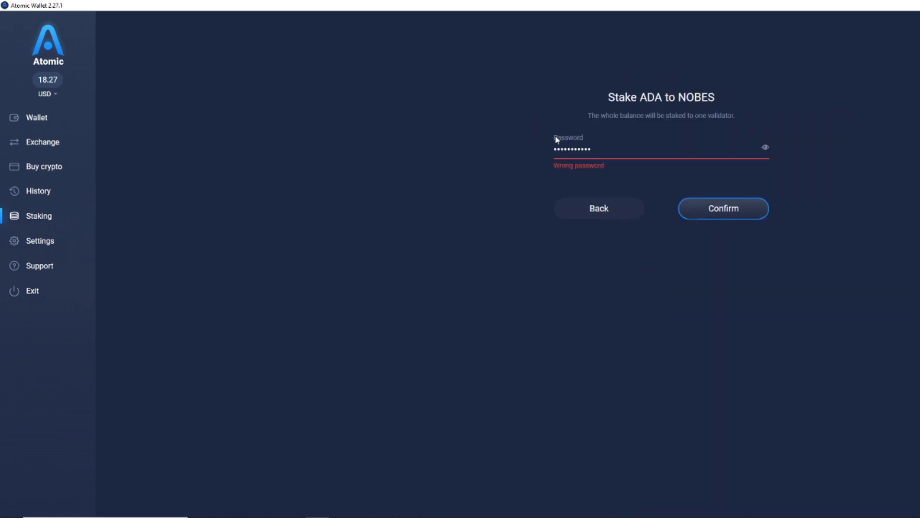
{"action": "left_click", "coordinate": [722, 208]}
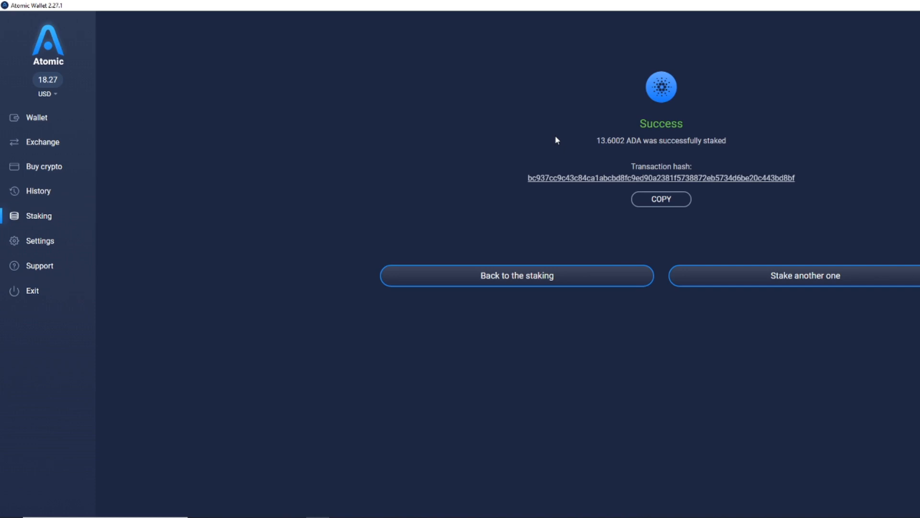
{"action": "left_click", "coordinate": [516, 275]}
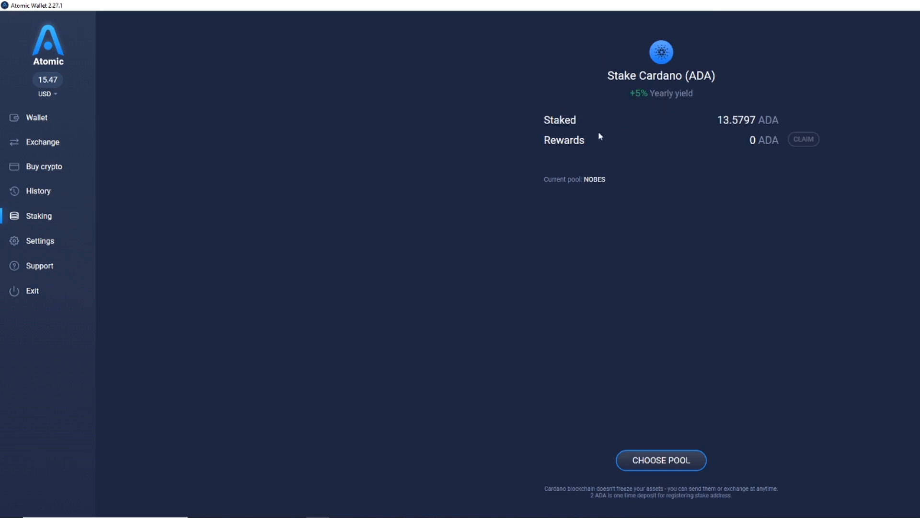
{"action": "mouse_move", "coordinate": [755, 146]}
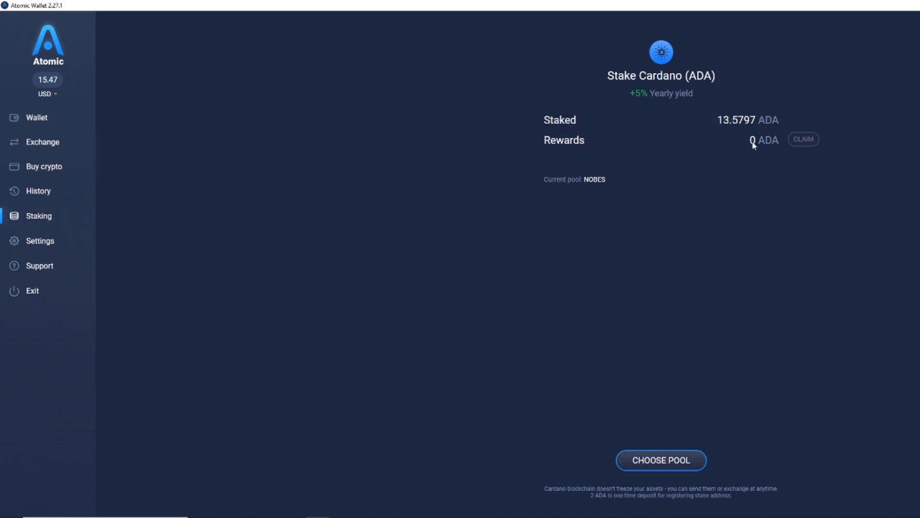
{"action": "mouse_move", "coordinate": [803, 140]}
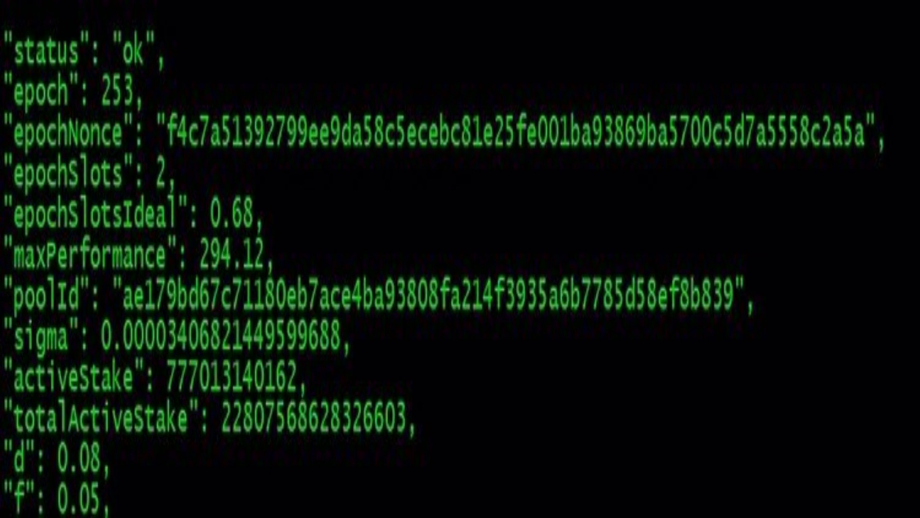
Step: Switch back to the Chrome tab with the Atomic Wallet website
{"action": "left_click", "coordinate": [257, 8]}
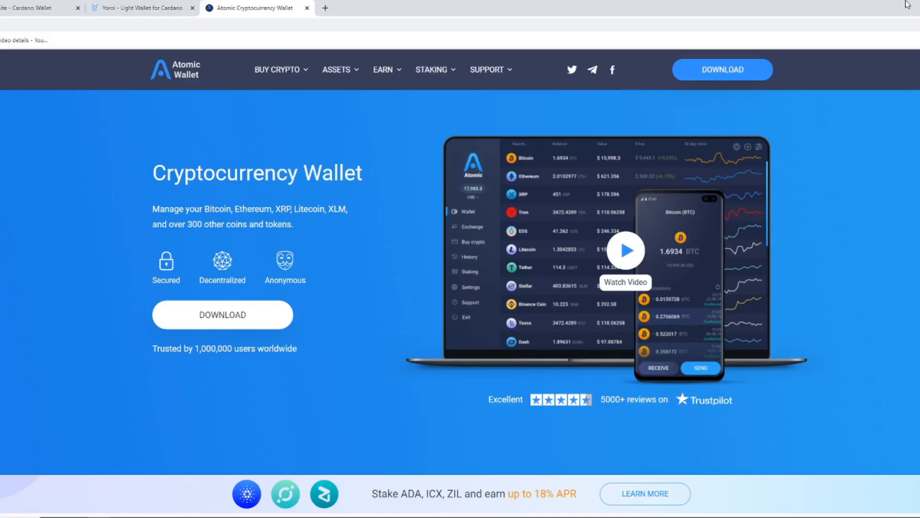